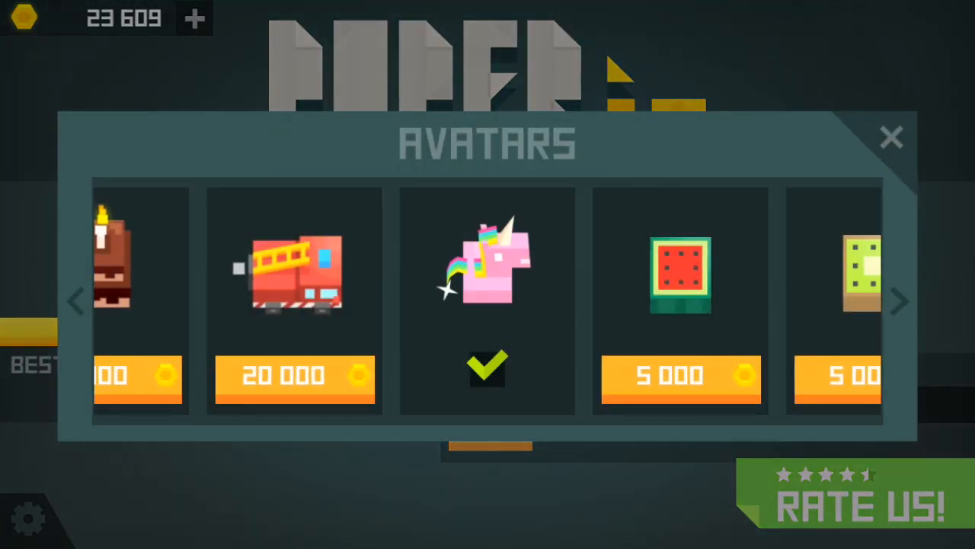
Equip the orange TootieFruity avatar in place of the unicorn and close the Avatars window
left_click(899, 301)
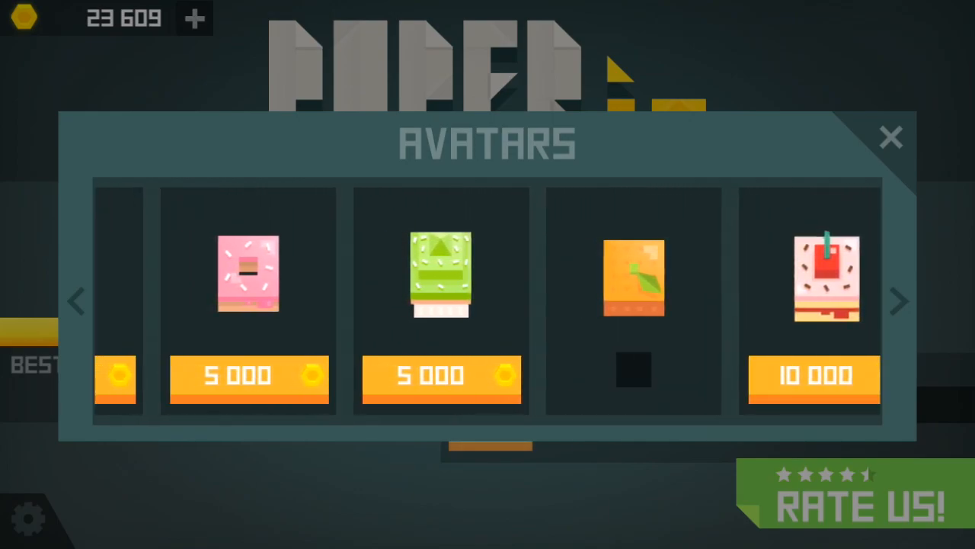
left_click(634, 370)
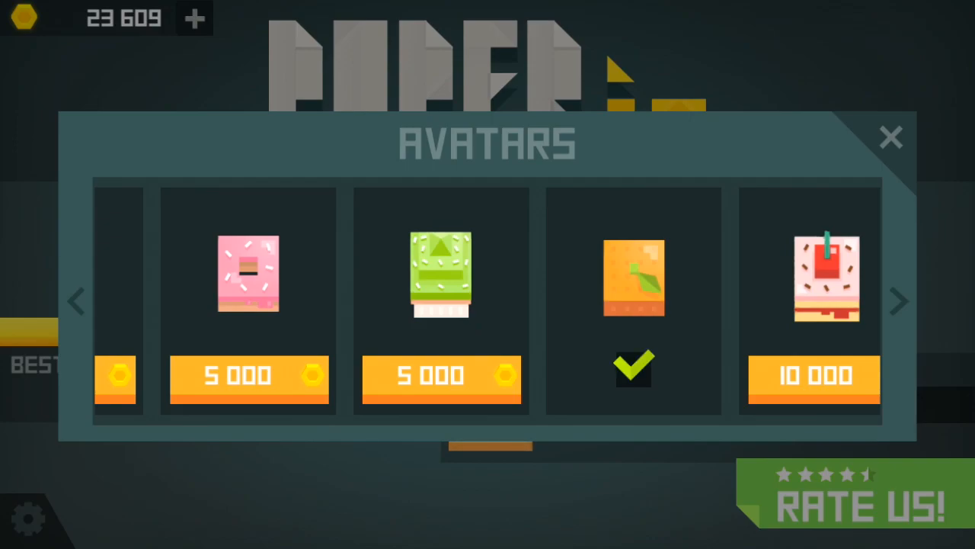
left_click(891, 137)
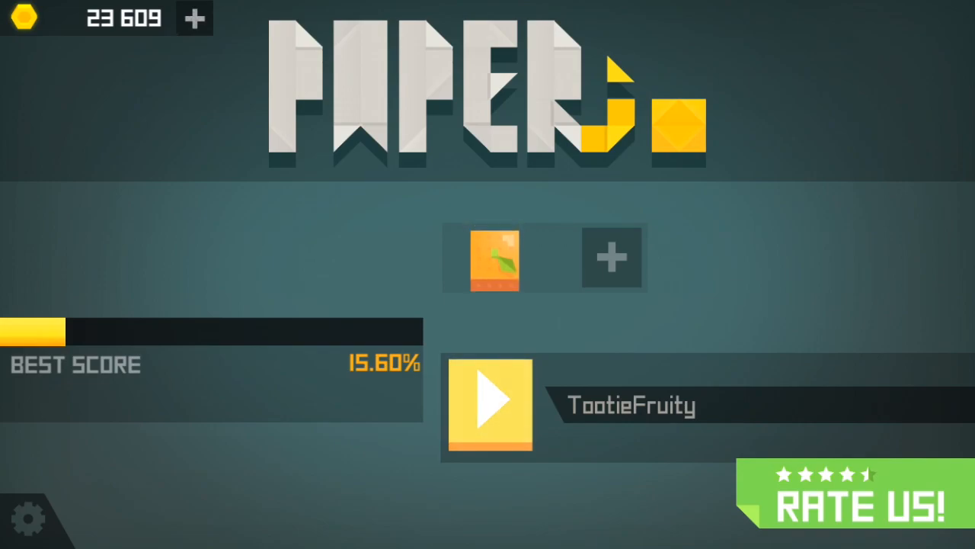
Play a round as TootieFruity, raising coins from 23,609 to 23,616
left_click(489, 404)
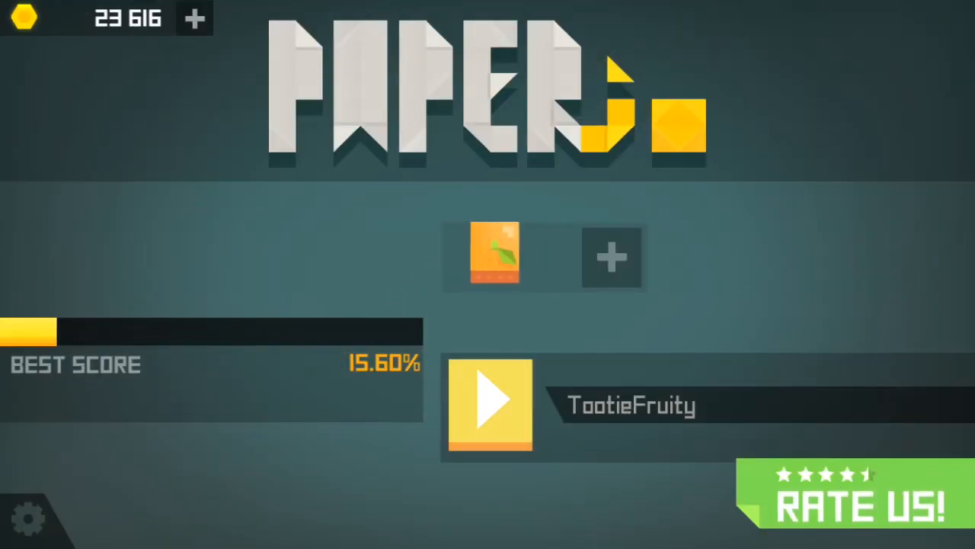
left_click(490, 404)
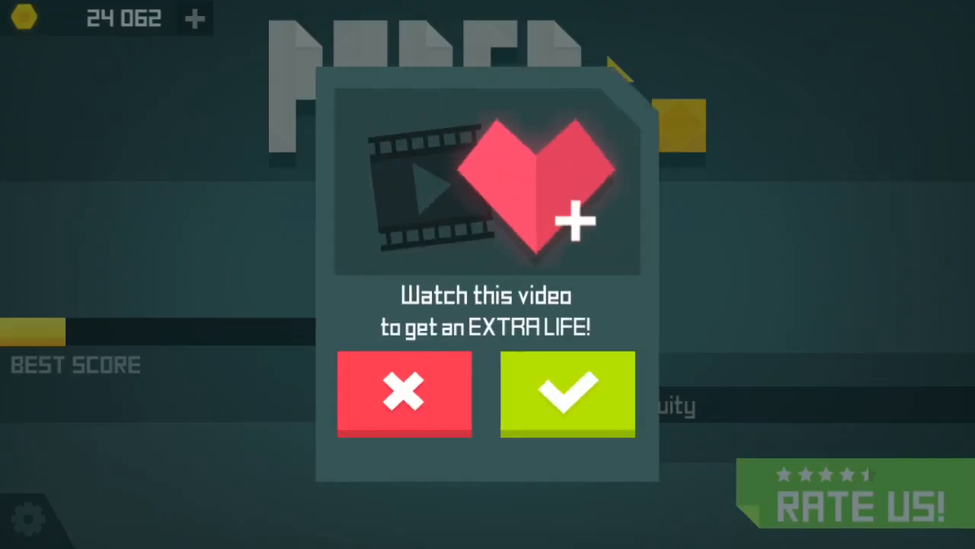
Dismiss the 'Watch this video to get an EXTRA LIFE!' offer
left_click(402, 393)
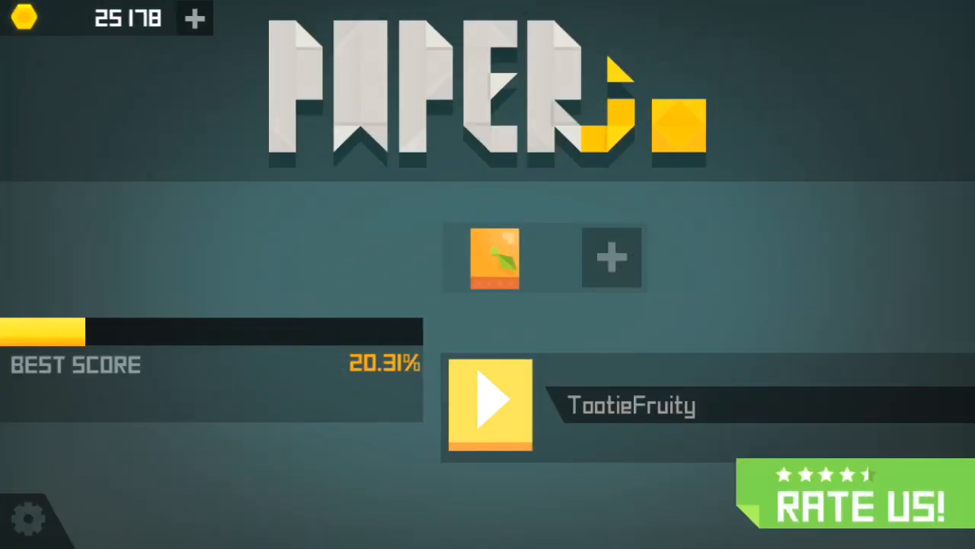
Play another TootieFruity round capturing territory, bringing coins to 25,678
left_click(490, 402)
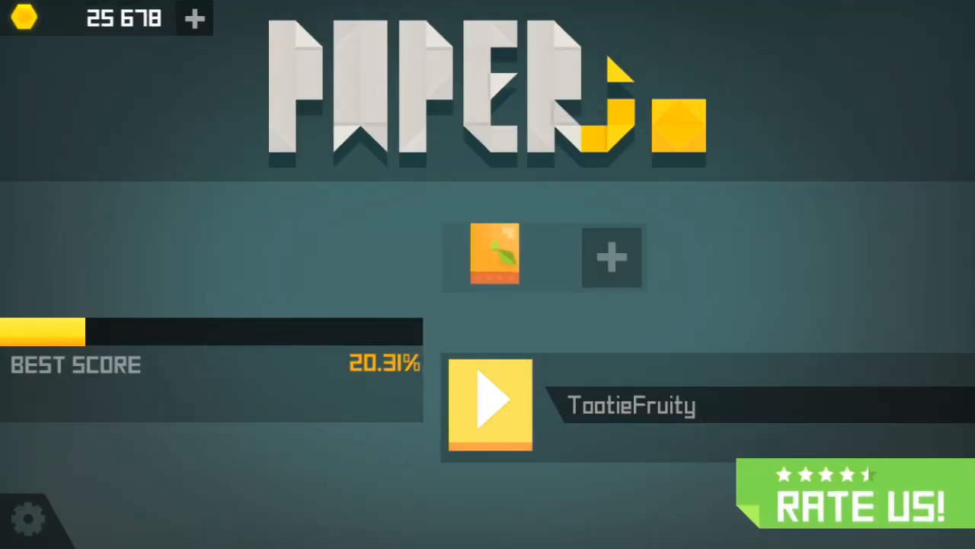
Play a further TootieFruity round, growing the coin balance to 26,056
left_click(490, 404)
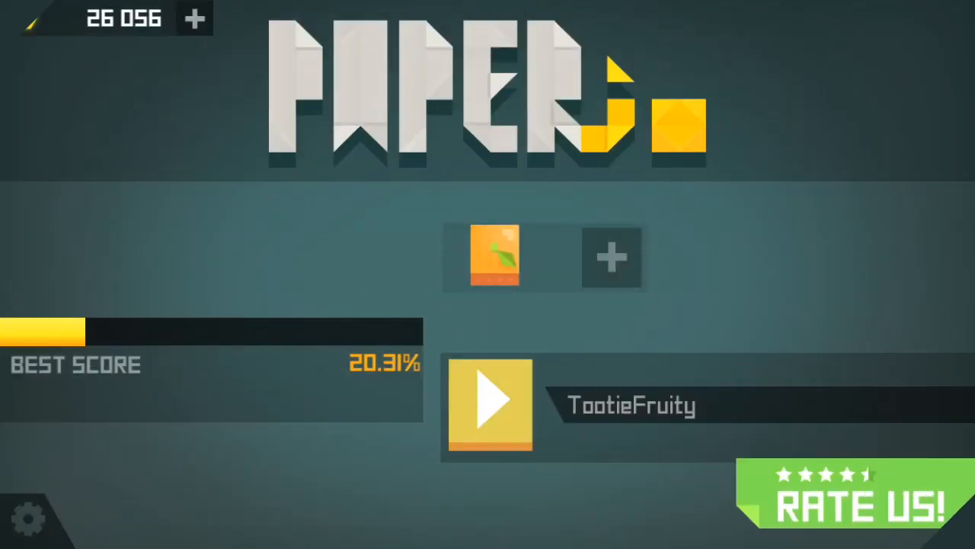
Start a fresh TootieFruity round from a 0.14% home square in 13th place
left_click(489, 404)
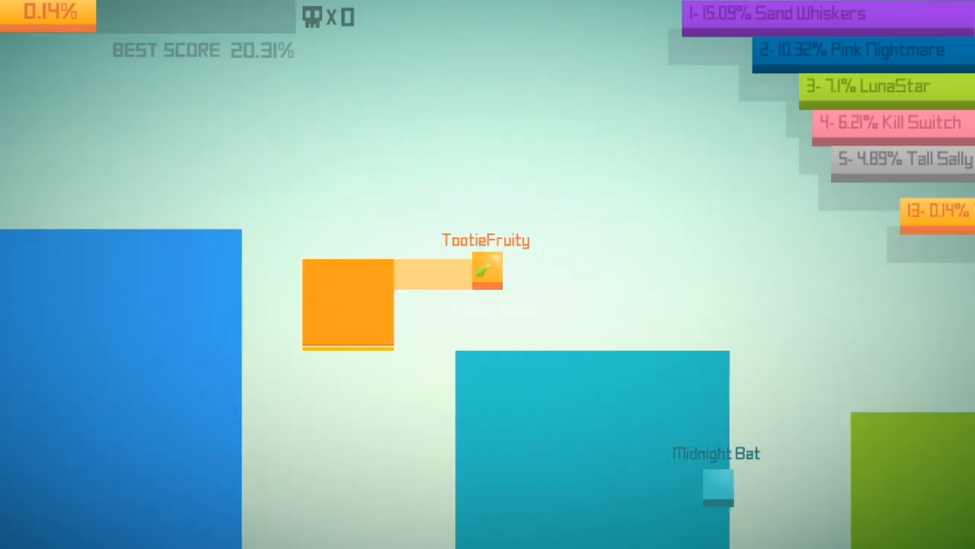